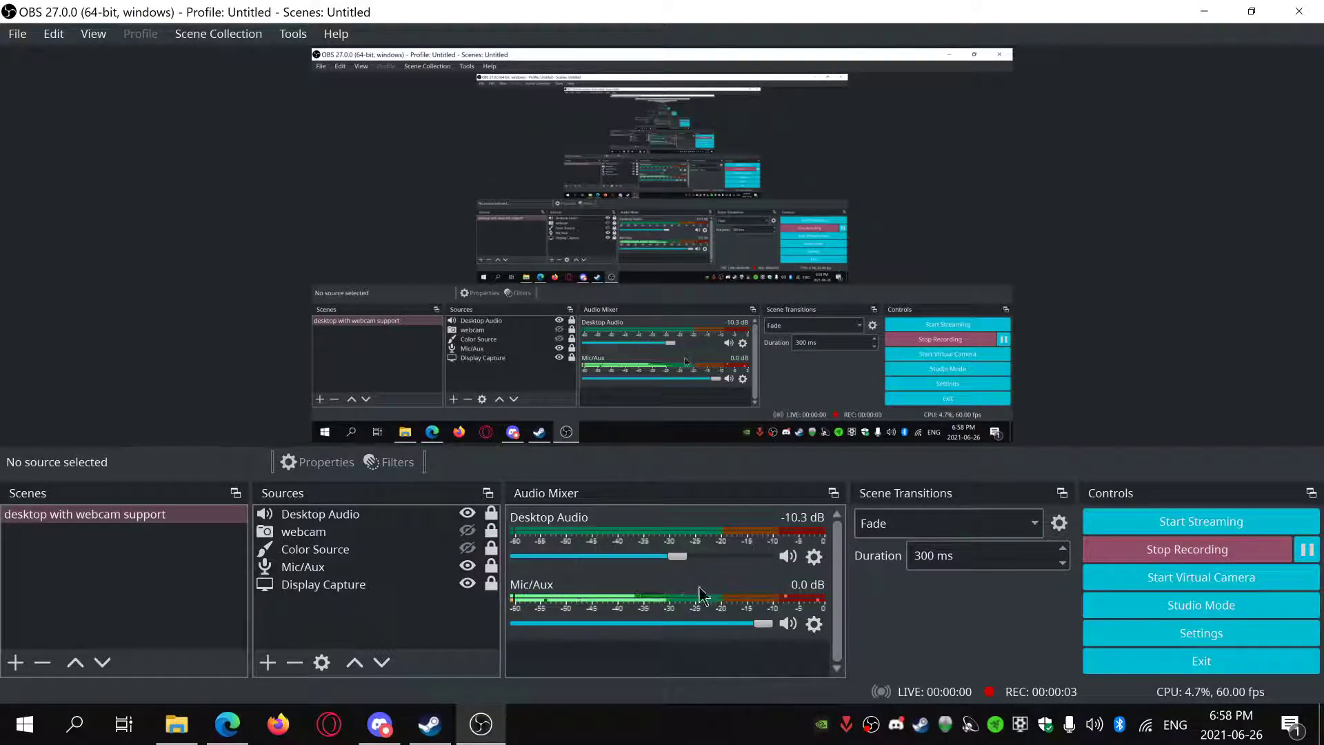
- Bring the Steam library window to the front over OBS Studio
left_click(429, 724)
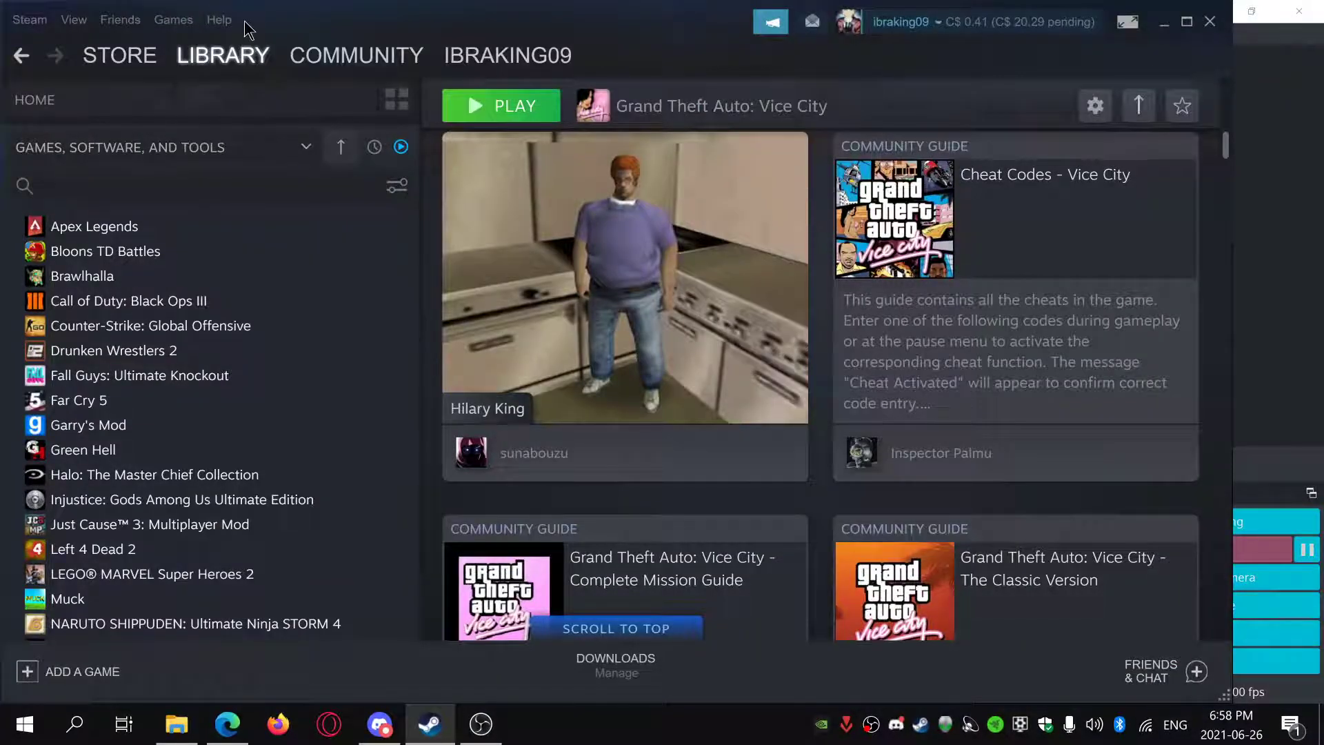
- Go to Steam Support from the Help menu
left_click(218, 19)
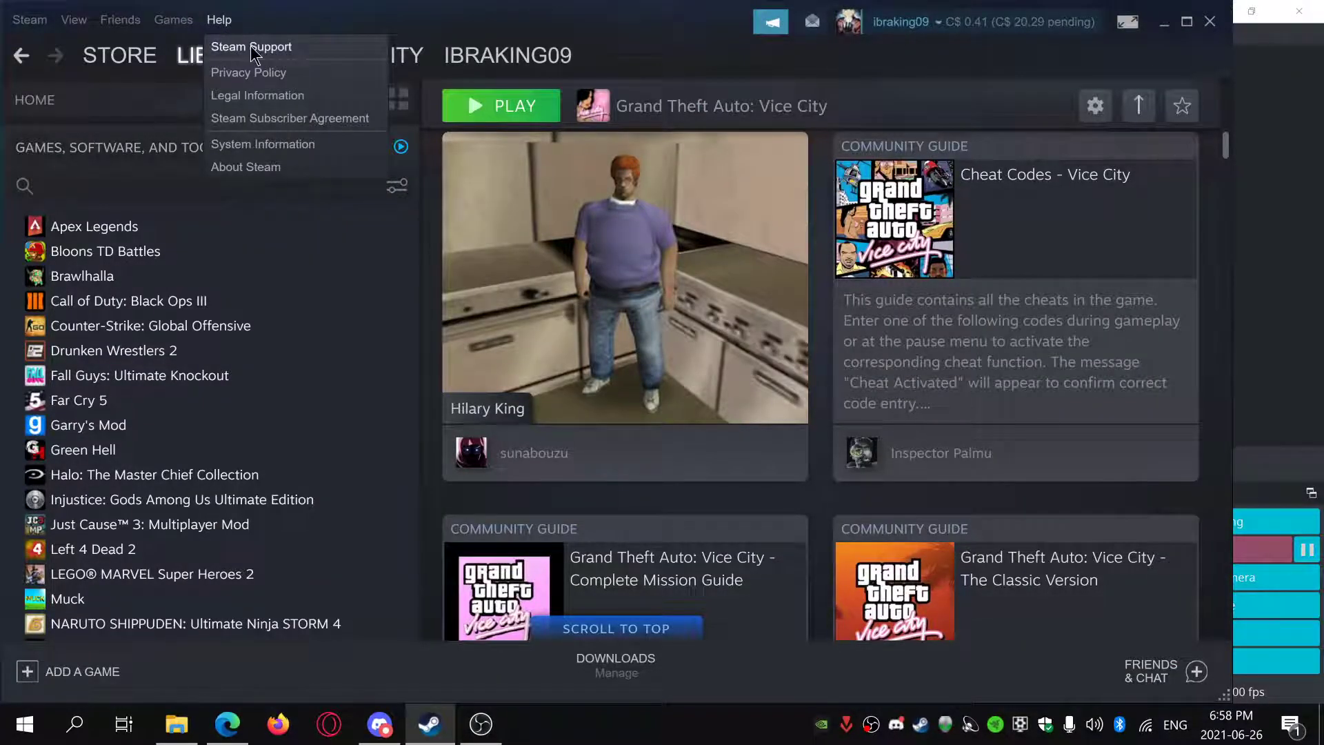
left_click(252, 47)
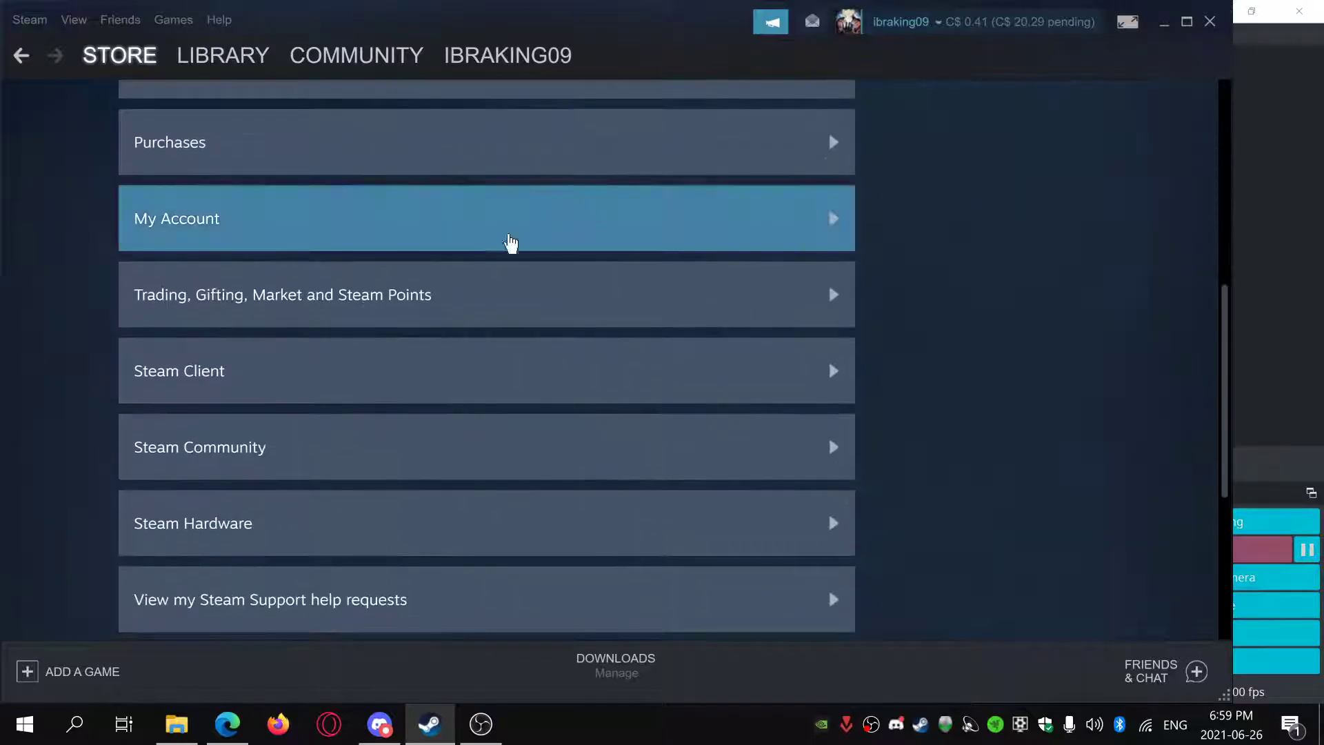
- Scroll the support page toward the Fall Guys: Ultimate Knockout product entry
scroll("down", 3)
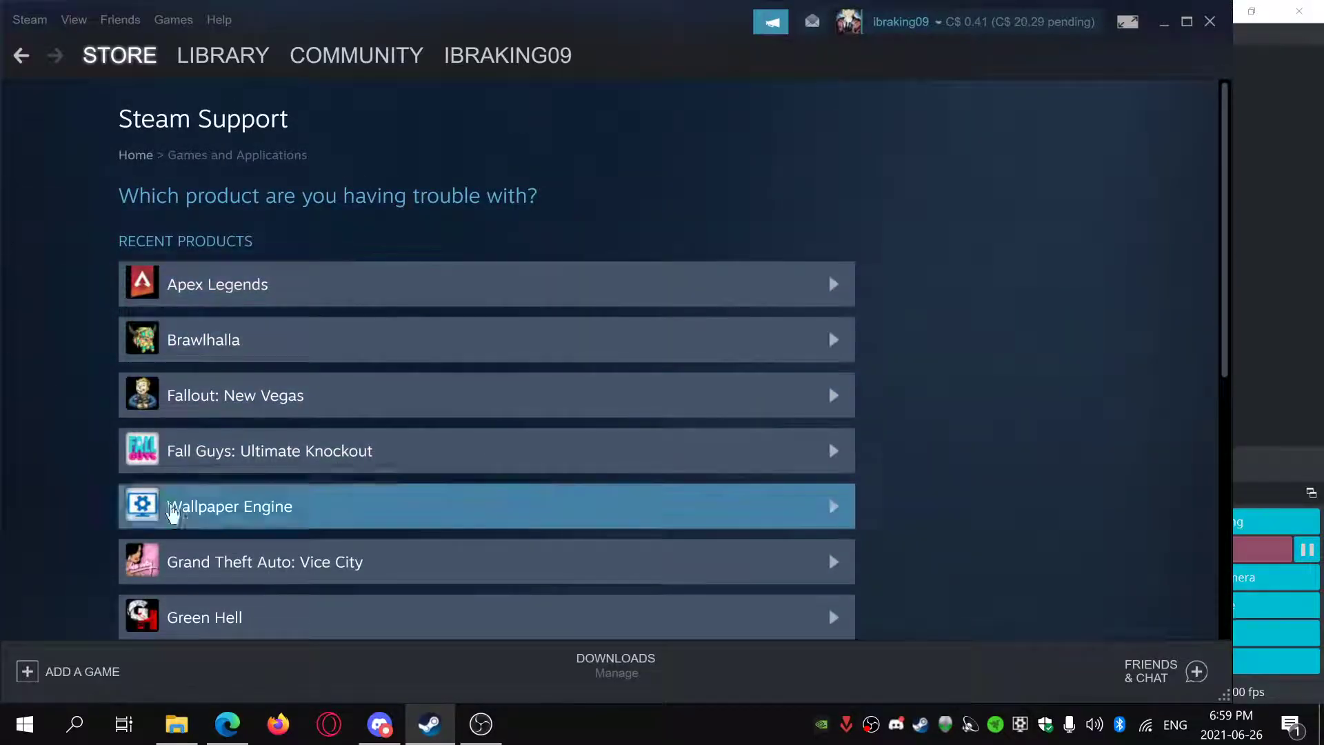
scroll("down", 3)
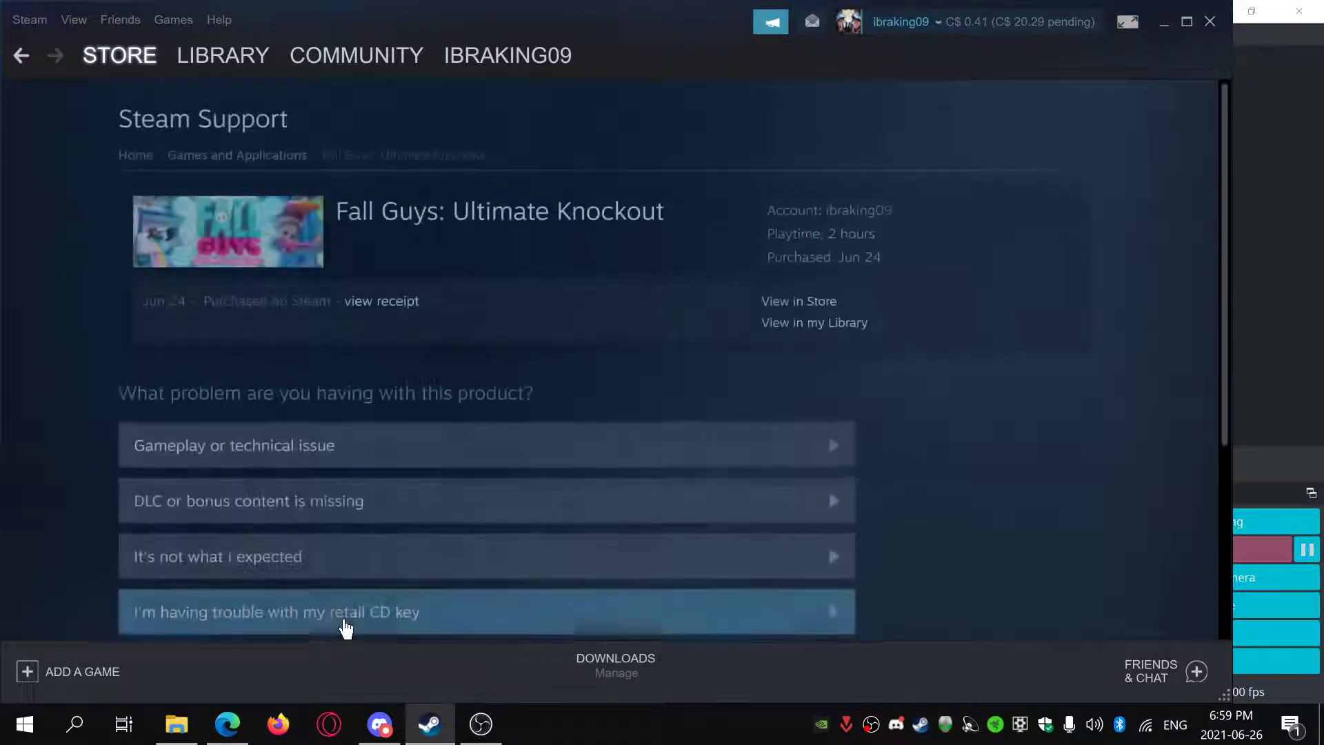
- Report "It's not what I expected" as the issue with Fall Guys
scroll("down", 3)
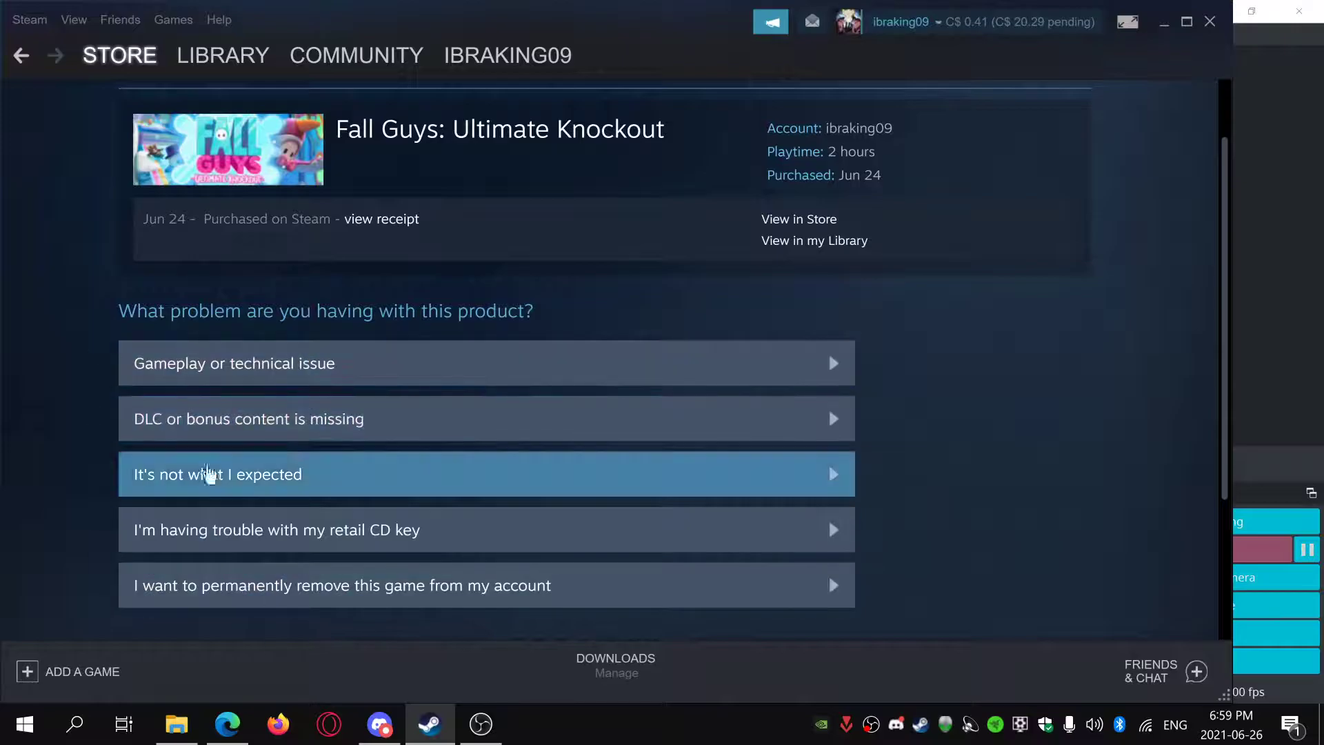
mouse_move(258, 468)
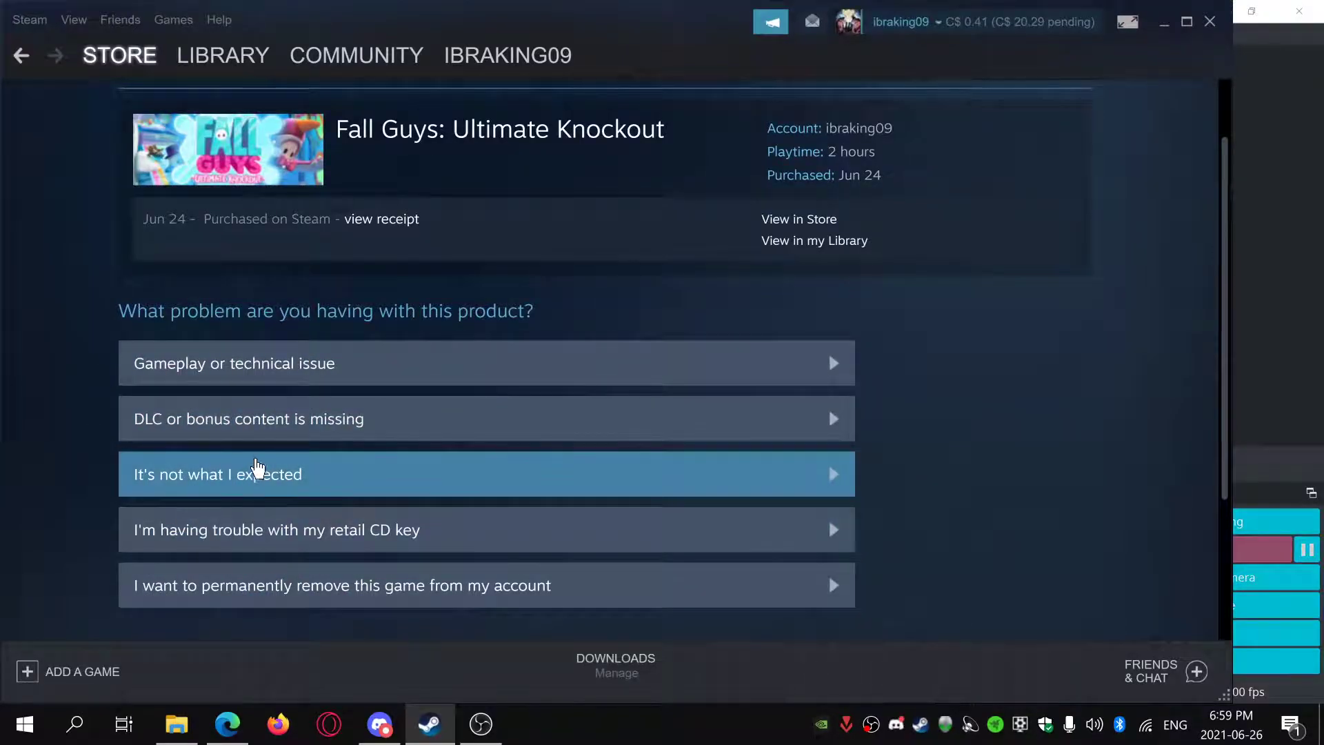
mouse_move(221, 496)
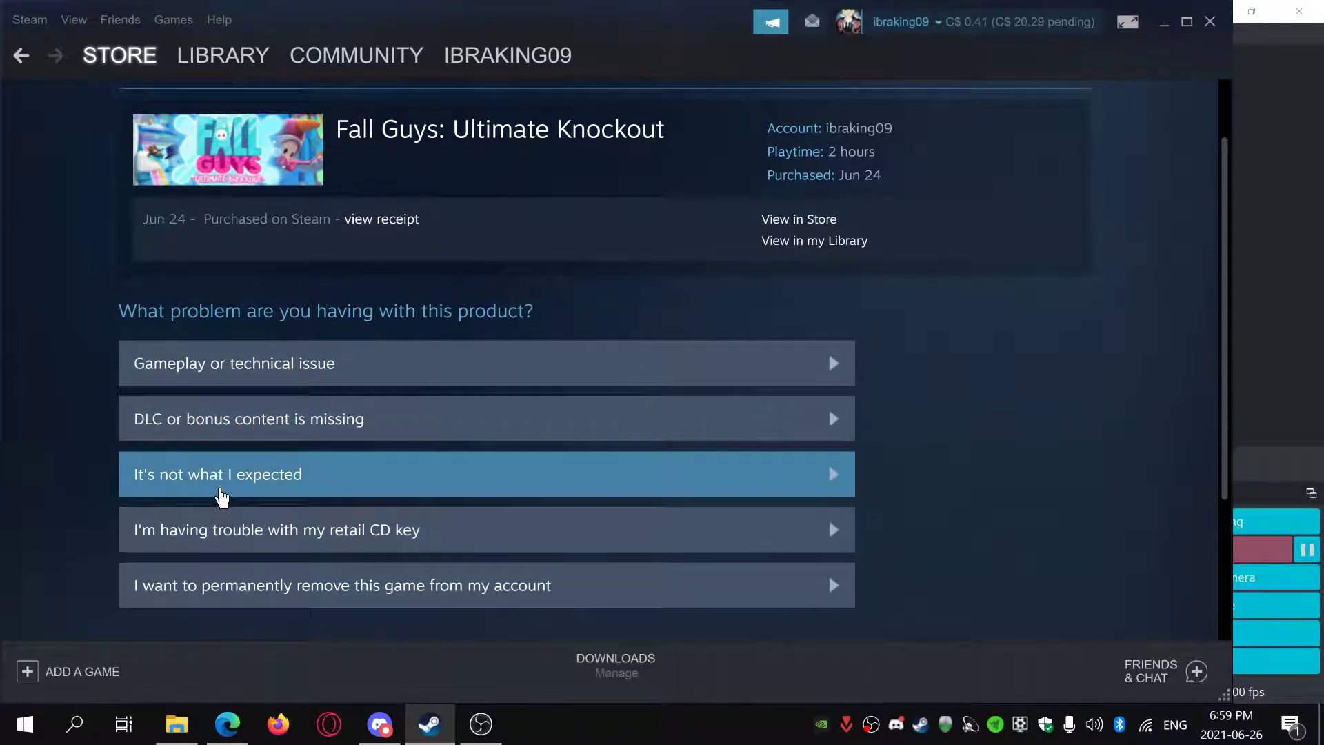
left_click(217, 473)
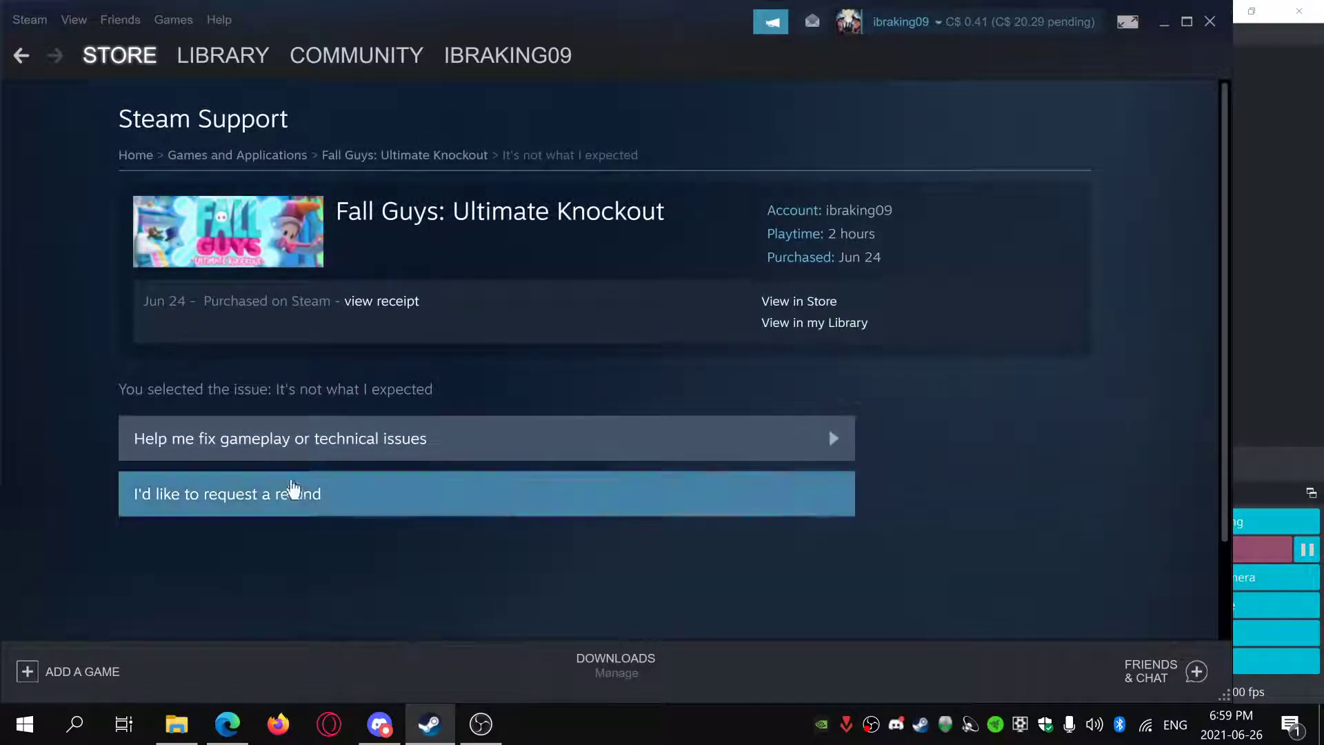
- Request a Fall Guys refund with reason "Its frame rate is too low" and submit it
left_click(225, 494)
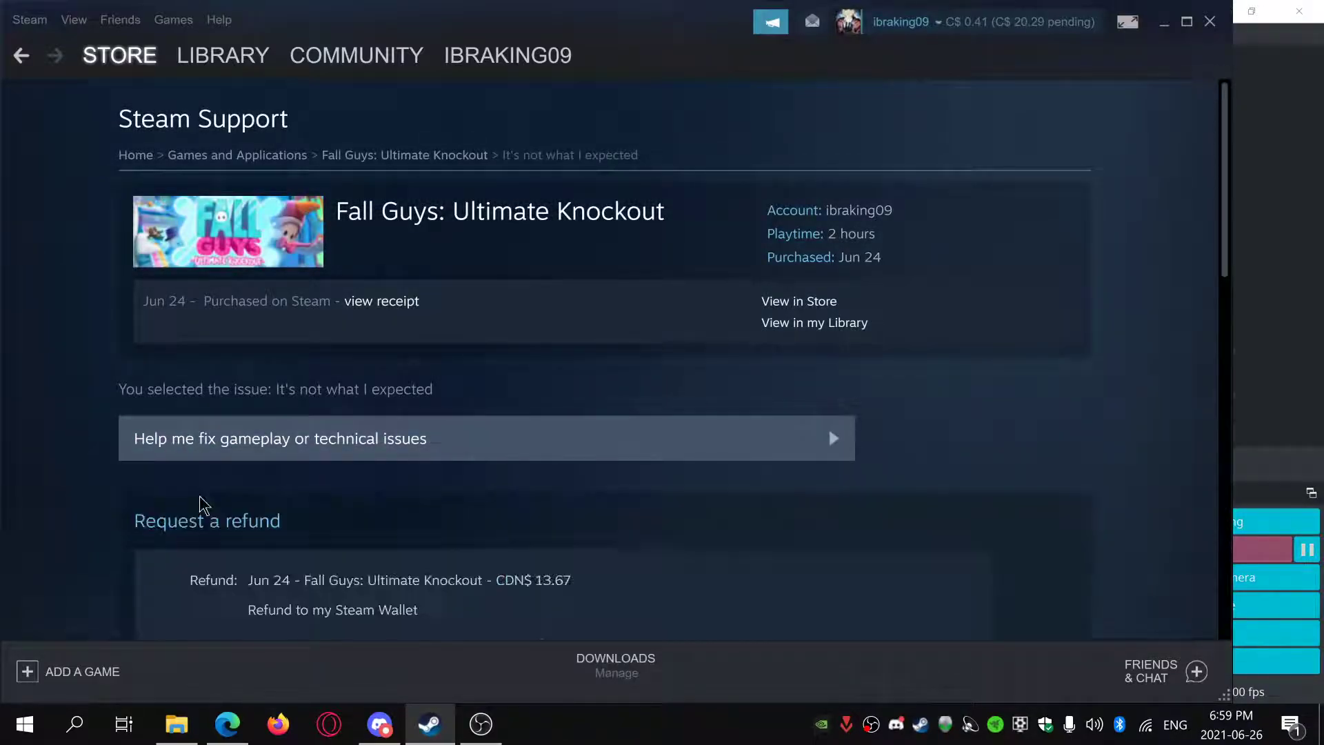
scroll("down", 3)
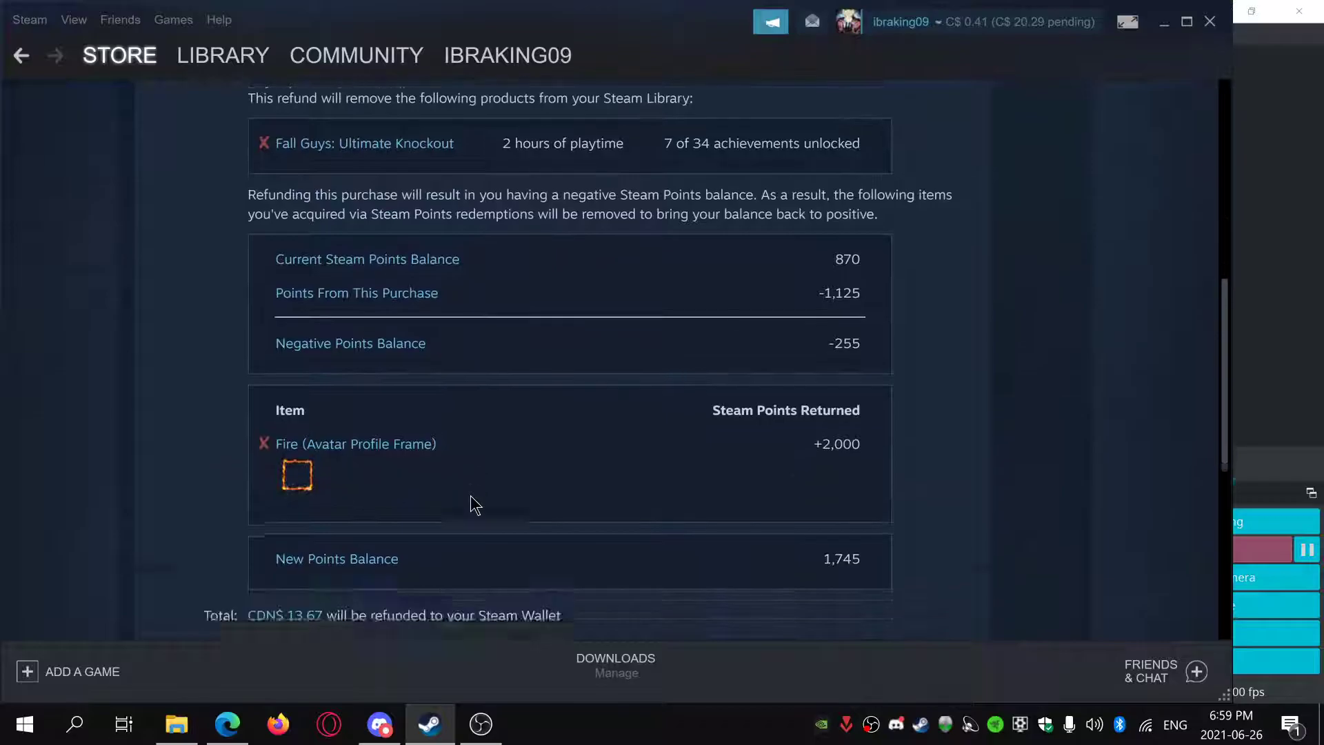
scroll("down", 3)
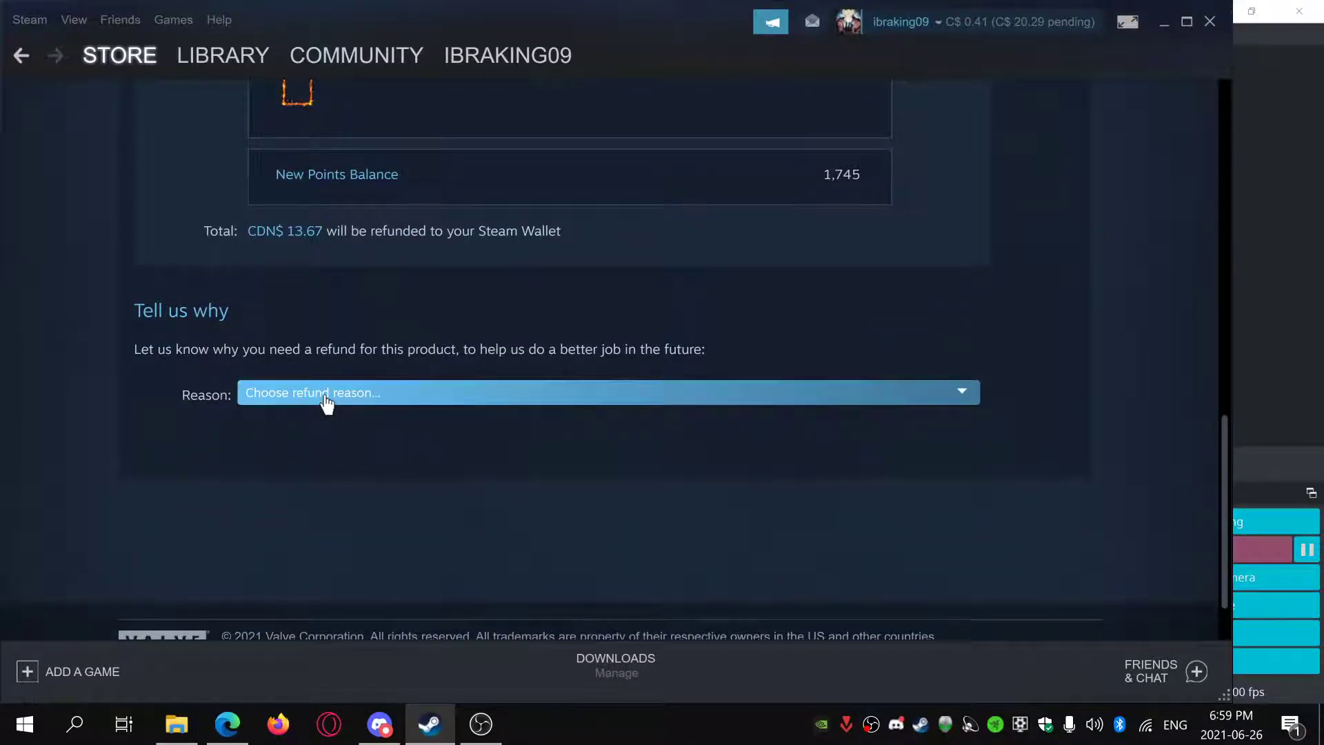
left_click(607, 392)
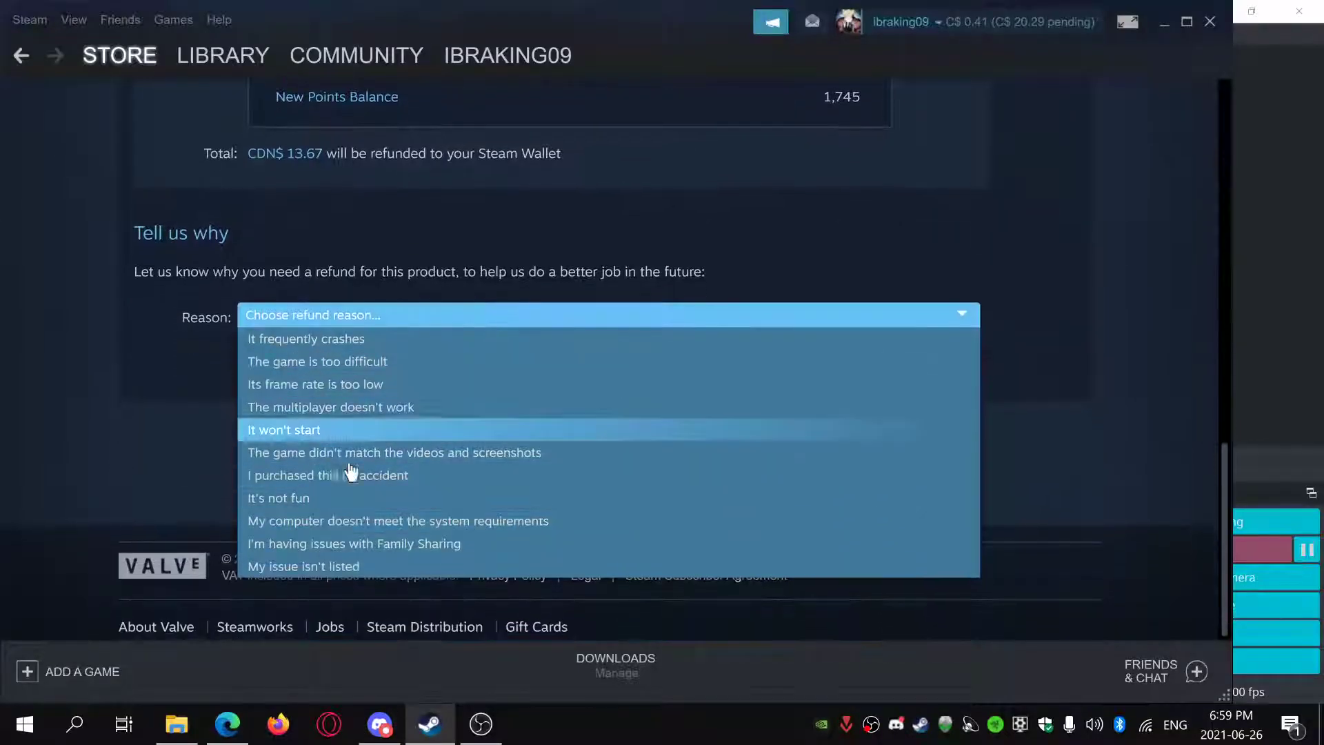
left_click(314, 385)
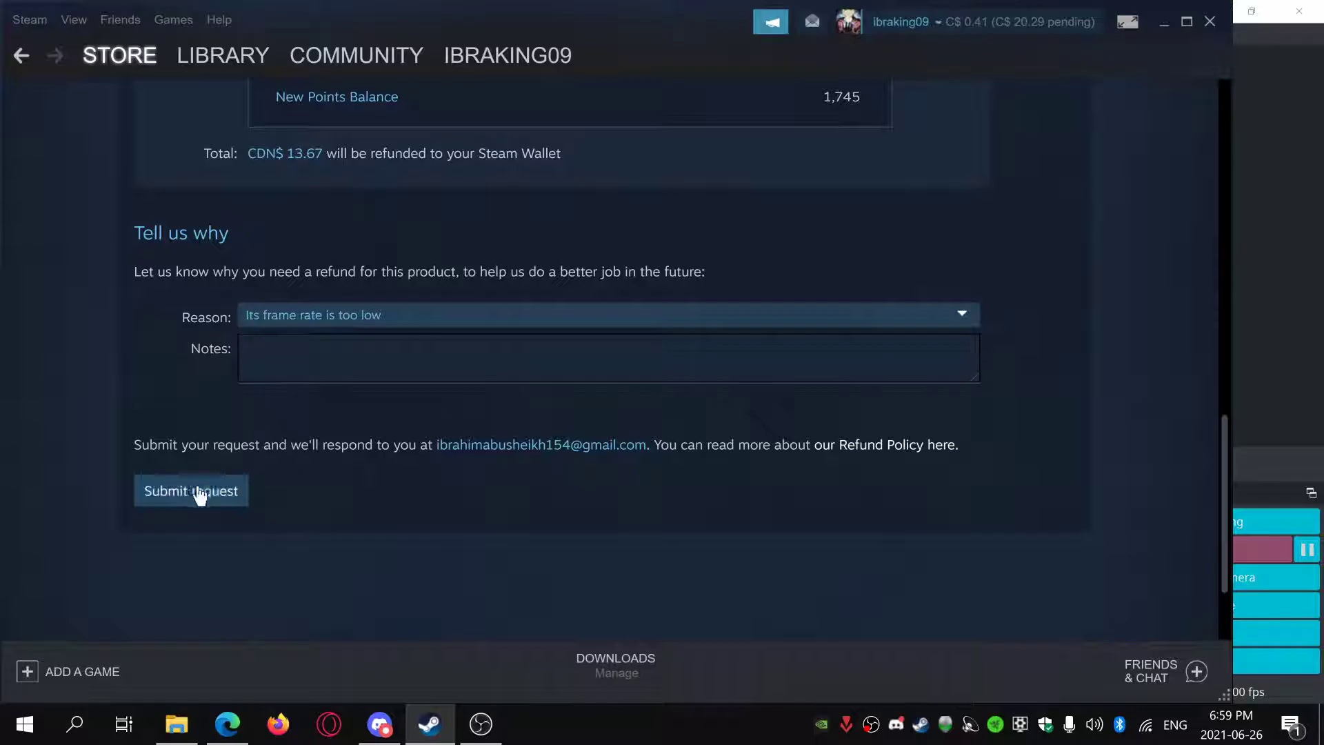
left_click(222, 55)
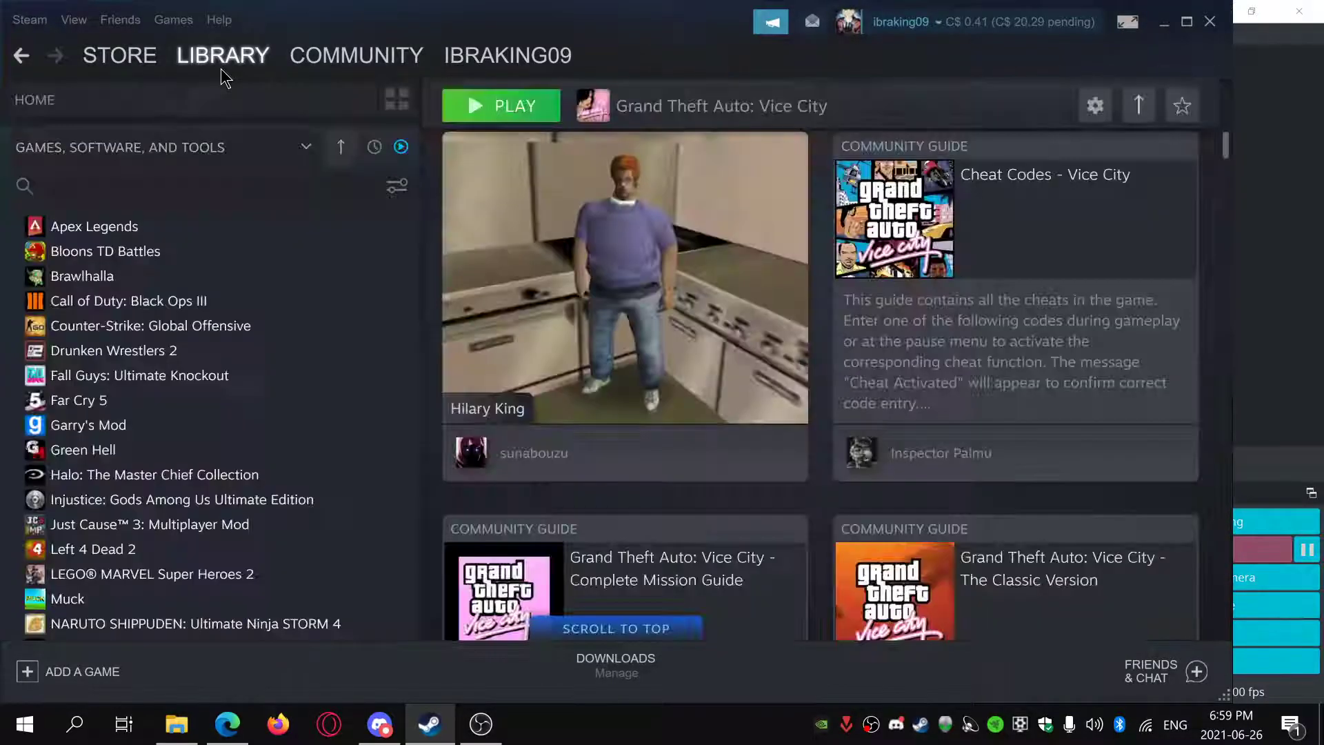